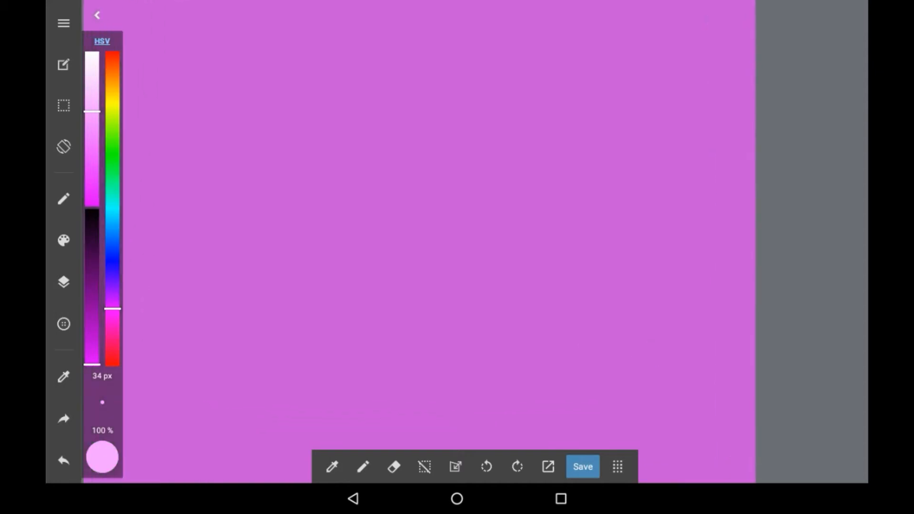
Hide the colour sliders and show the layer list
click(97, 14)
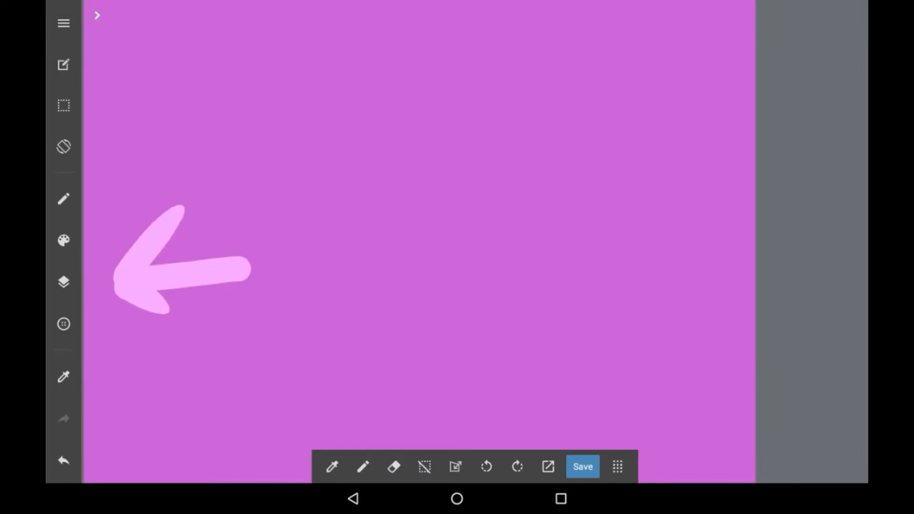
click(63, 282)
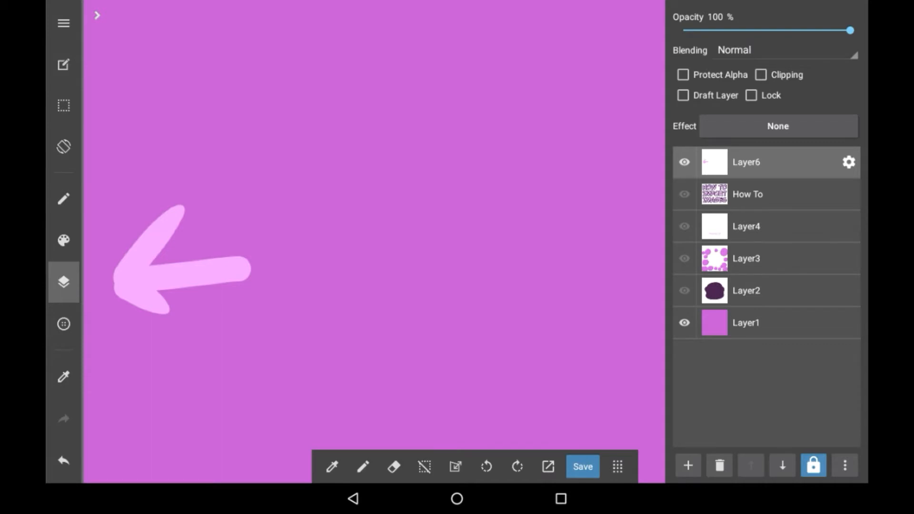
Start a new layer from an existing image via the layer-type list
click(688, 466)
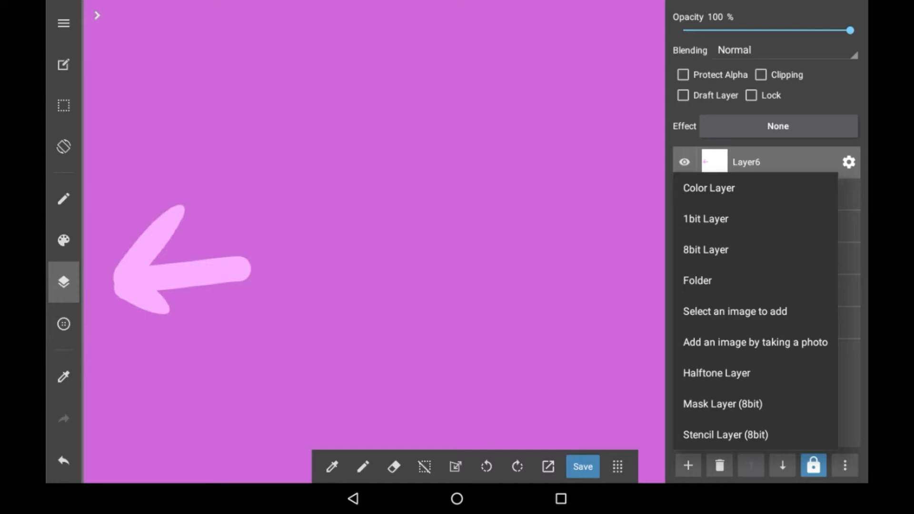
click(735, 312)
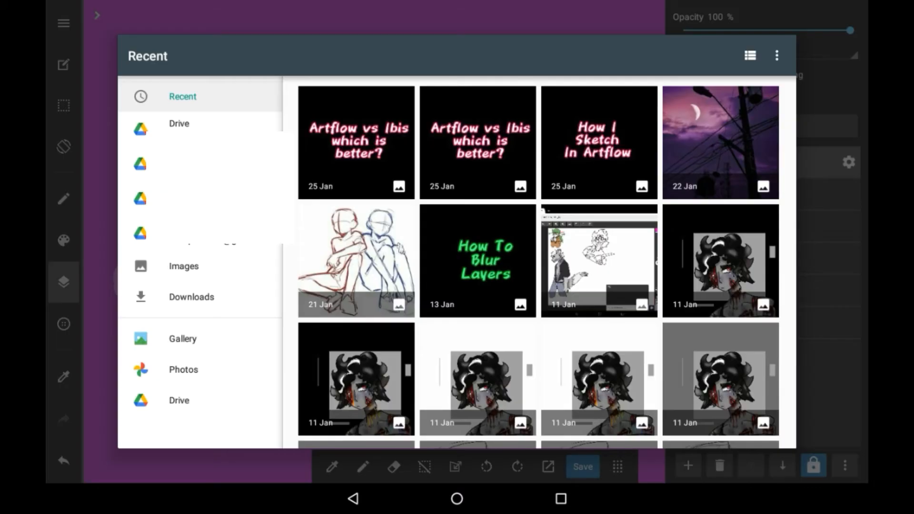
Scroll the Recent files to reach the two-figure pose sketch
scroll(down, 3)
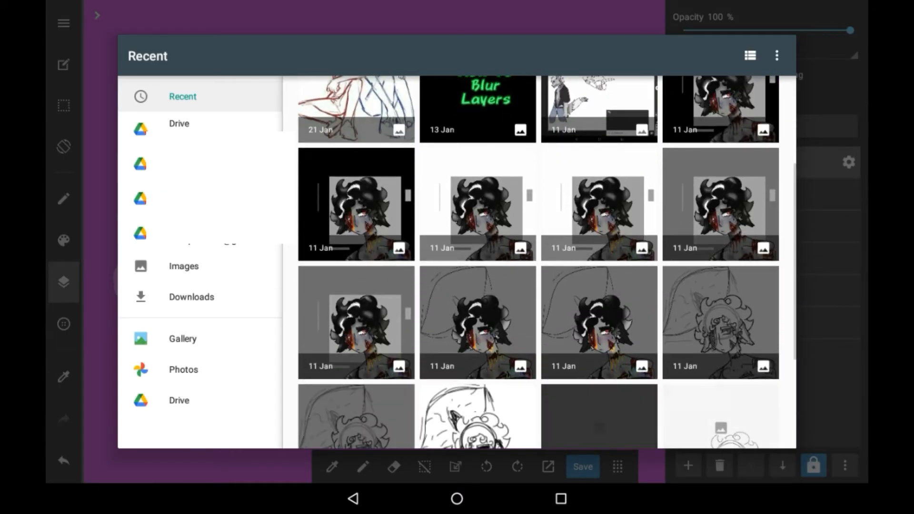
scroll(down, 3)
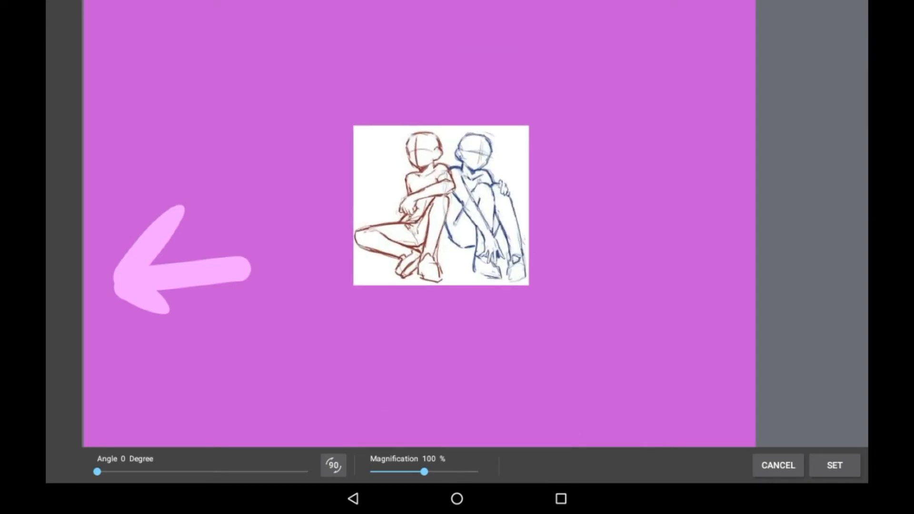
Place the pose sketch at 96% magnification and 0 angle, then confirm with SET
drag(425, 472, 414, 471)
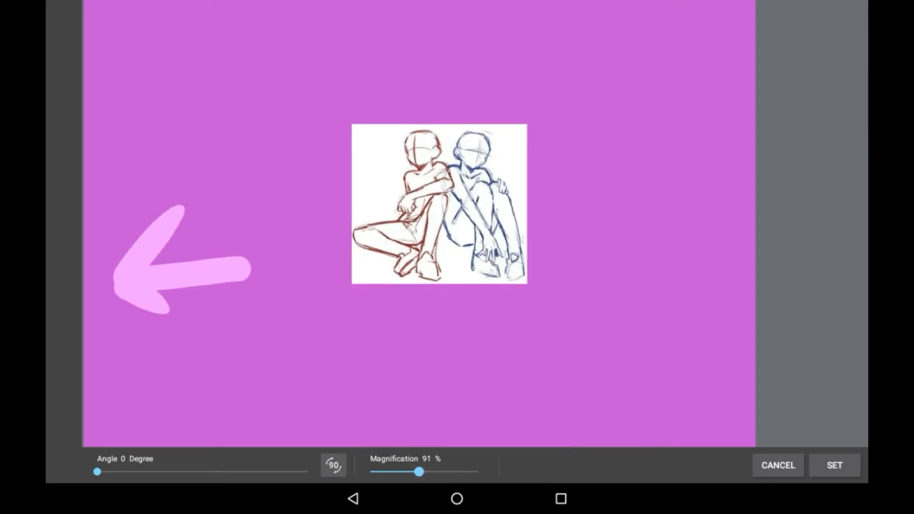
drag(419, 471, 440, 471)
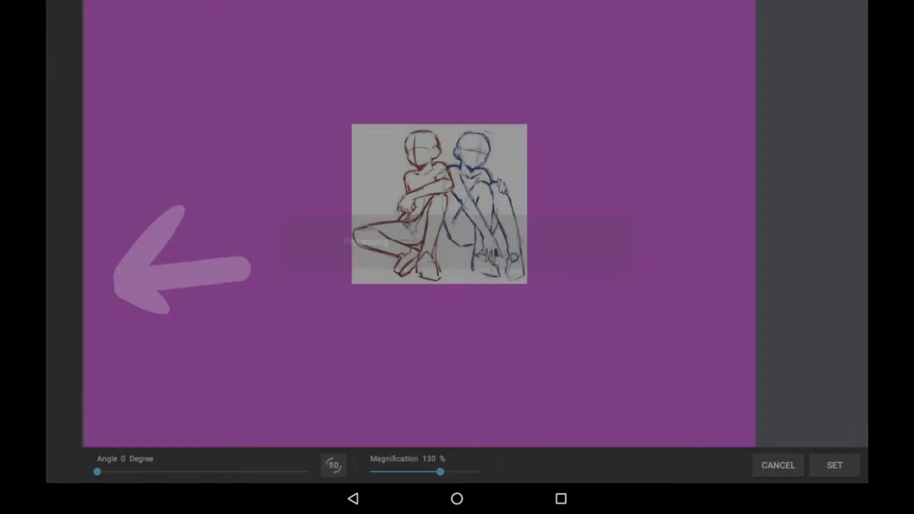
drag(440, 472, 456, 471)
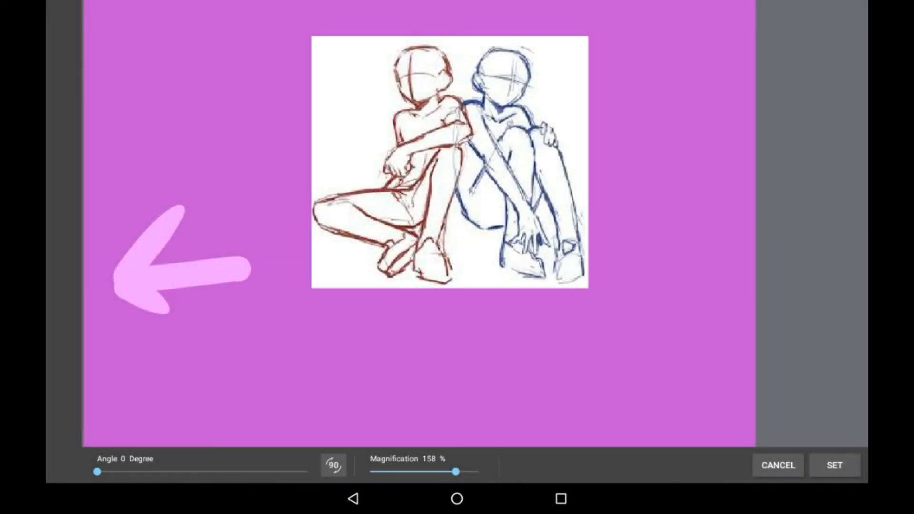
drag(456, 471, 416, 471)
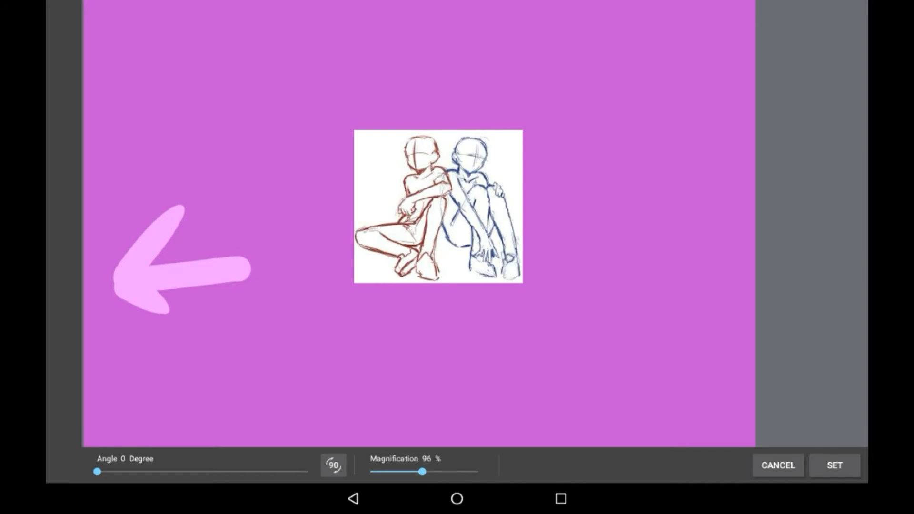
drag(97, 472, 142, 472)
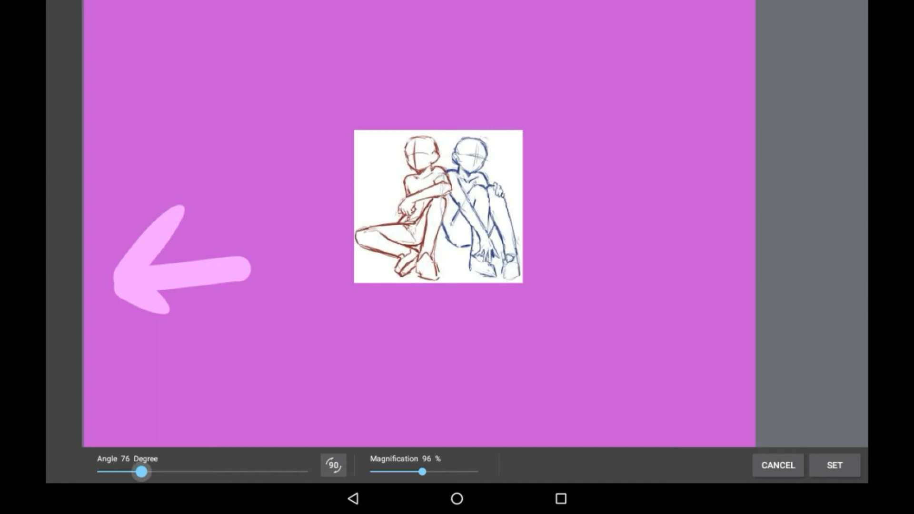
drag(141, 472, 184, 472)
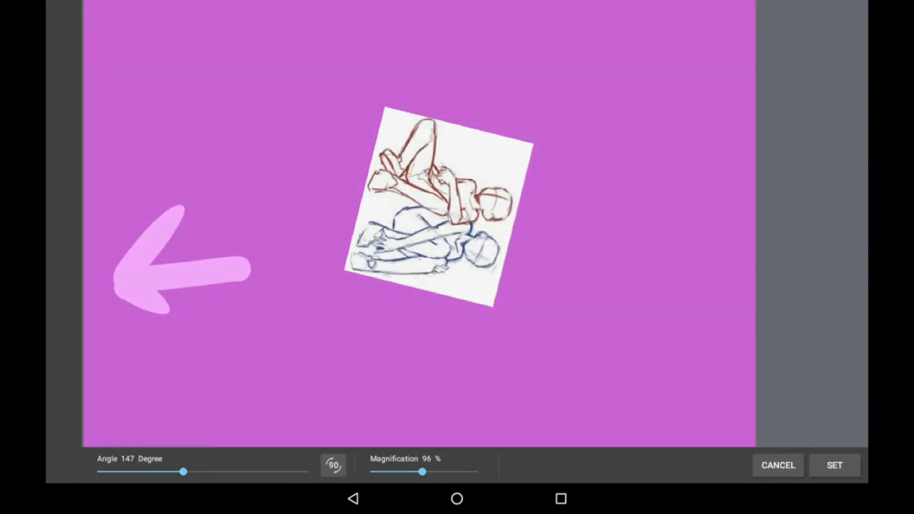
drag(186, 471, 97, 471)
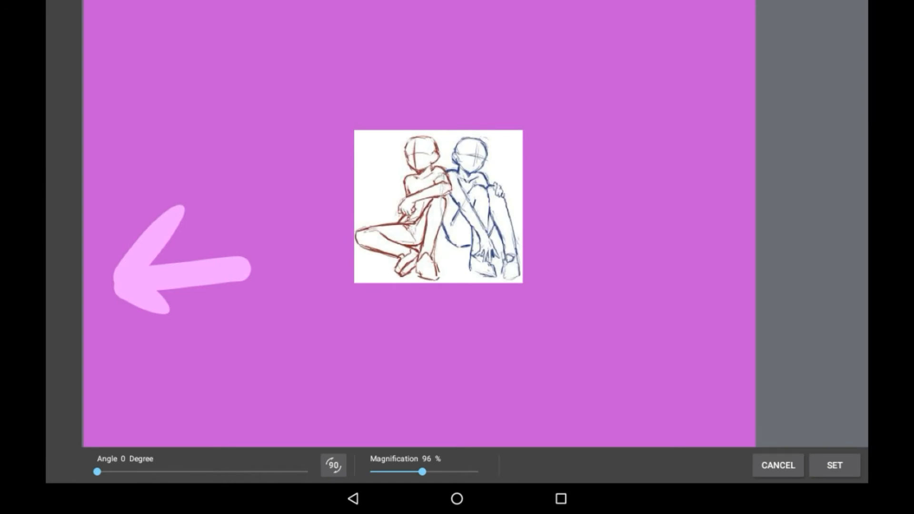
click(834, 466)
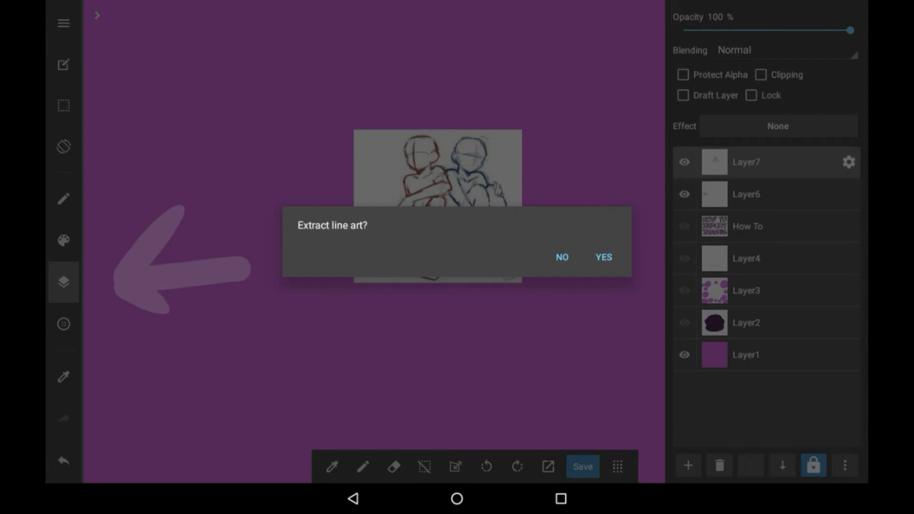
Extract line art from the sketch with black point 87, midtone 154 and white point 203
click(604, 257)
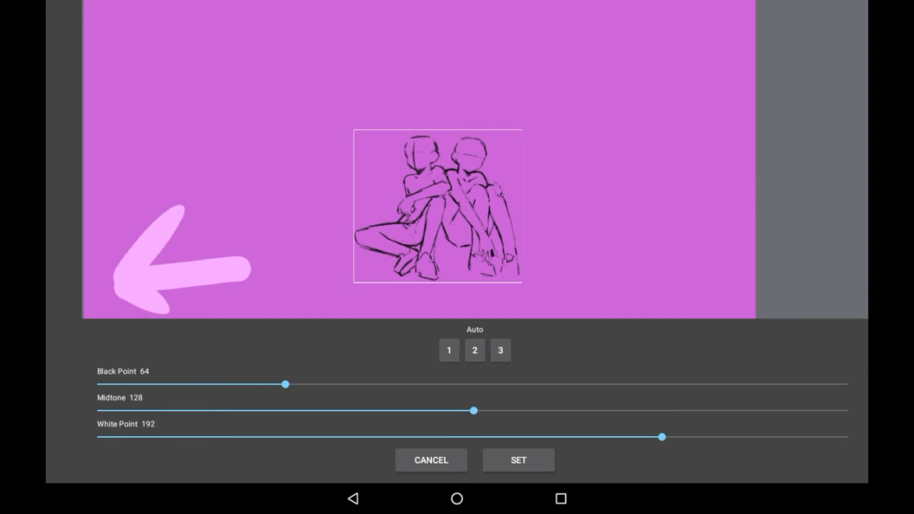
drag(284, 384, 353, 384)
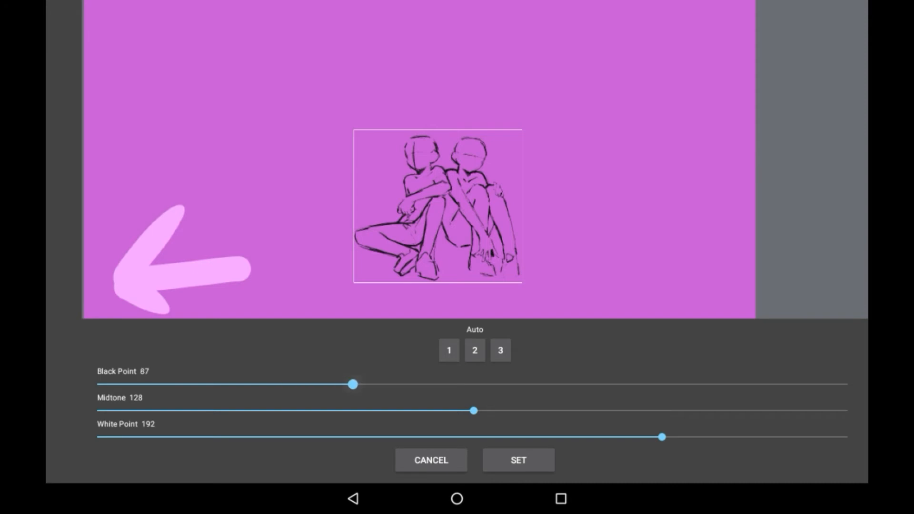
drag(353, 384, 456, 384)
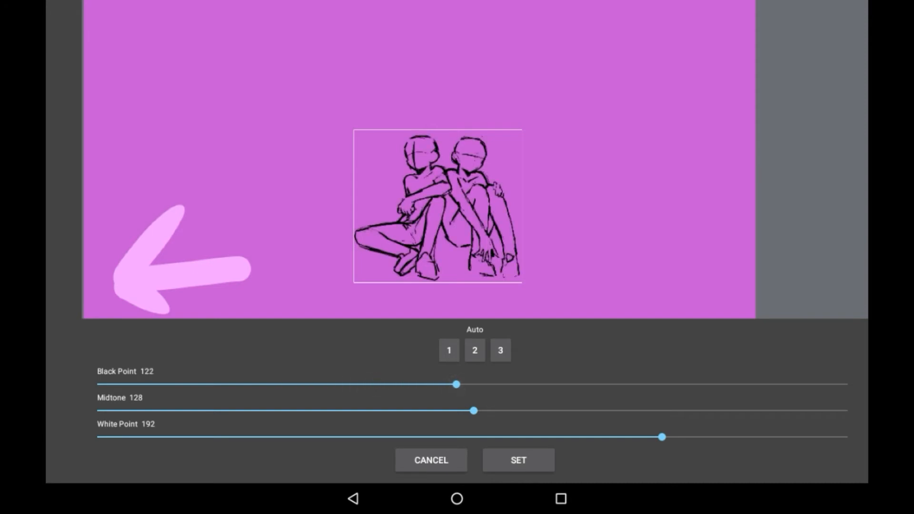
drag(456, 384, 376, 384)
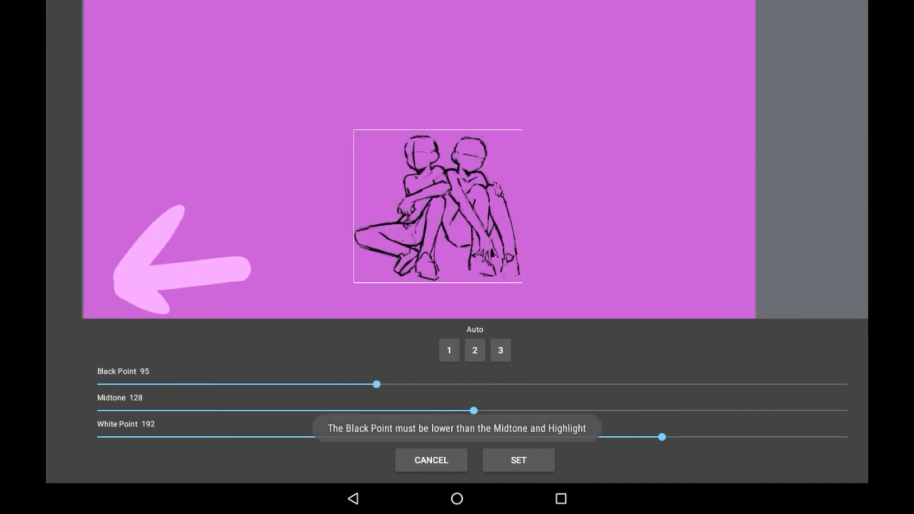
drag(472, 411, 549, 412)
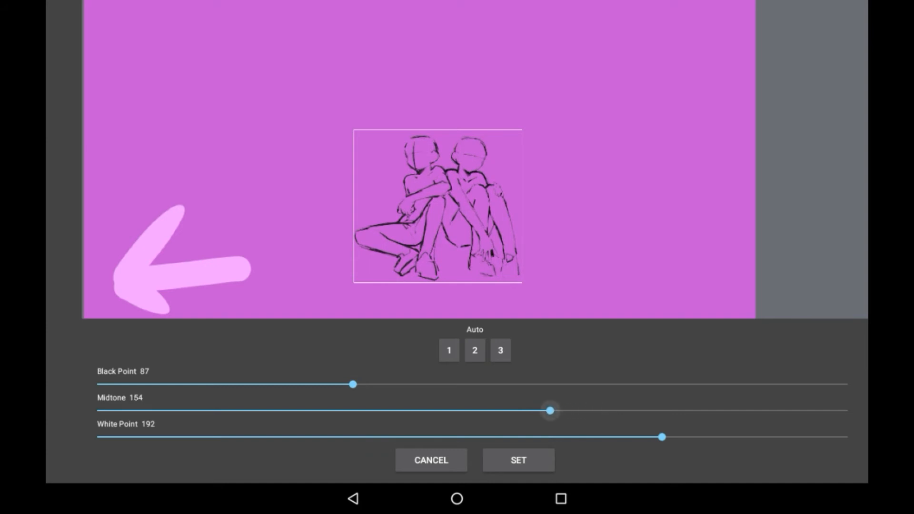
drag(661, 437, 676, 437)
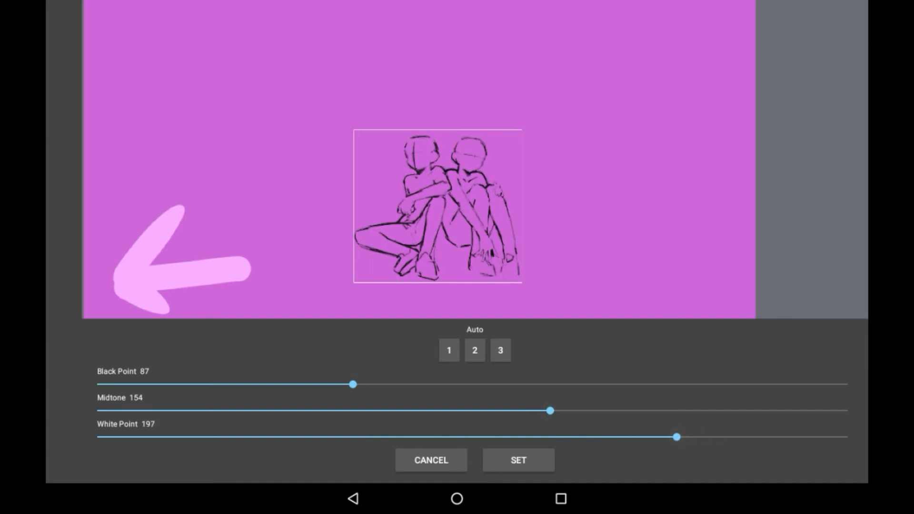
drag(676, 437, 694, 437)
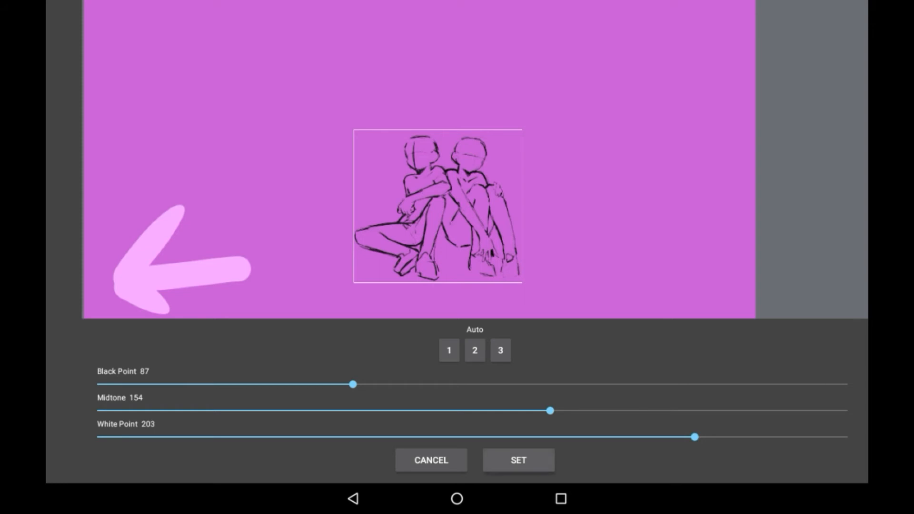
Apply the line art as locked Layer7, select blank Layer8 above it and start another new layer
click(518, 461)
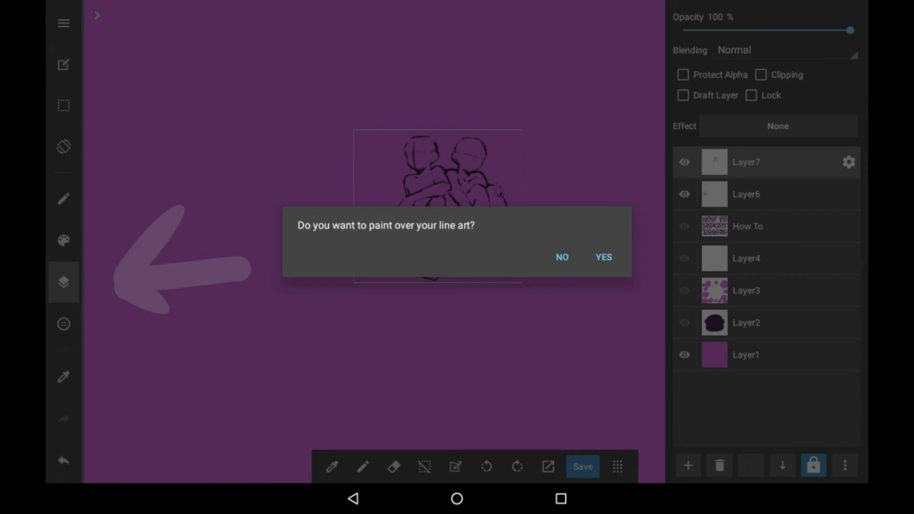
click(603, 257)
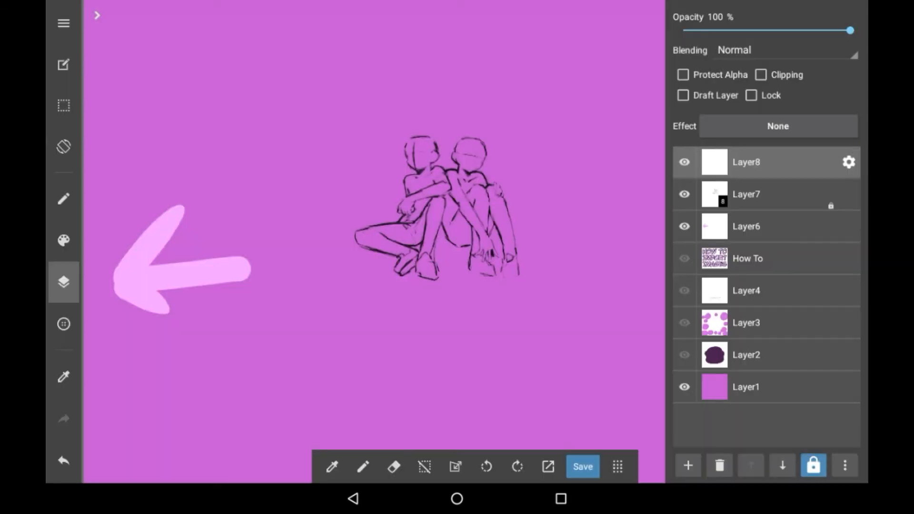
click(746, 194)
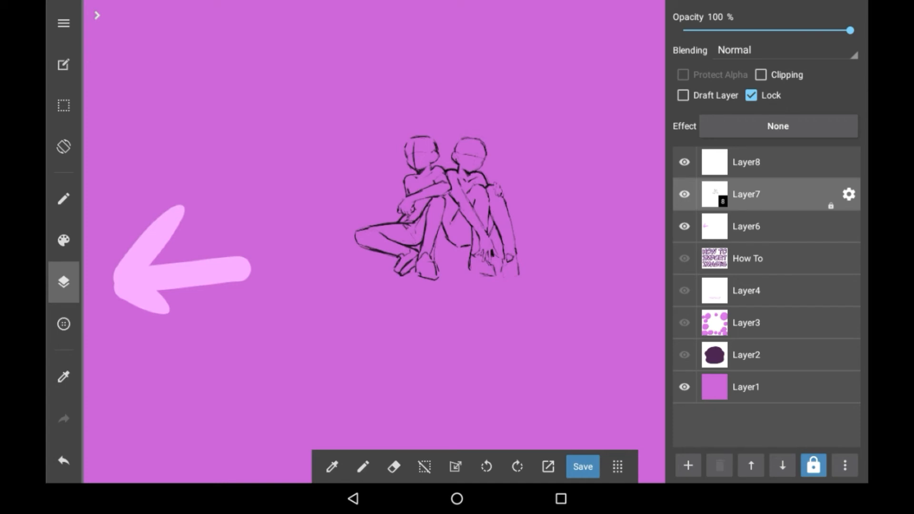
click(688, 465)
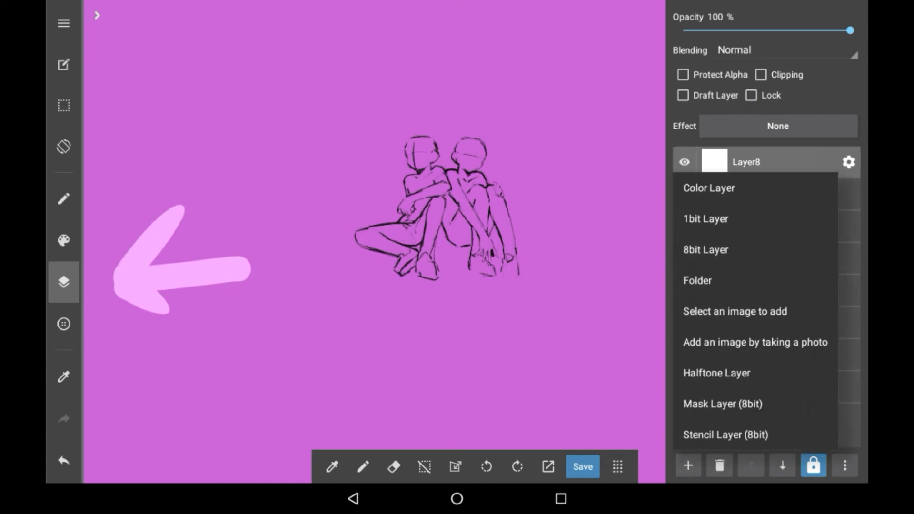
Add the night-sky photo at 57% on the right of the canvas, kept in colour without line extraction
click(734, 311)
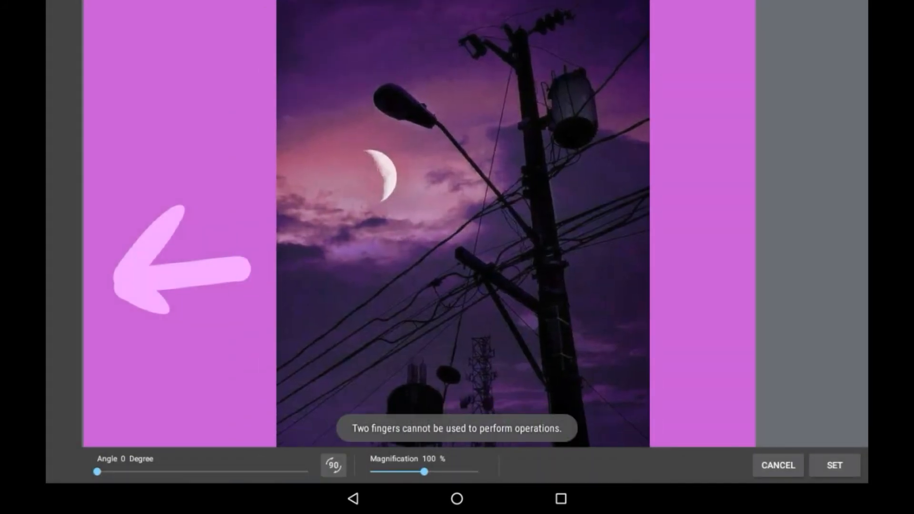
drag(423, 471, 401, 471)
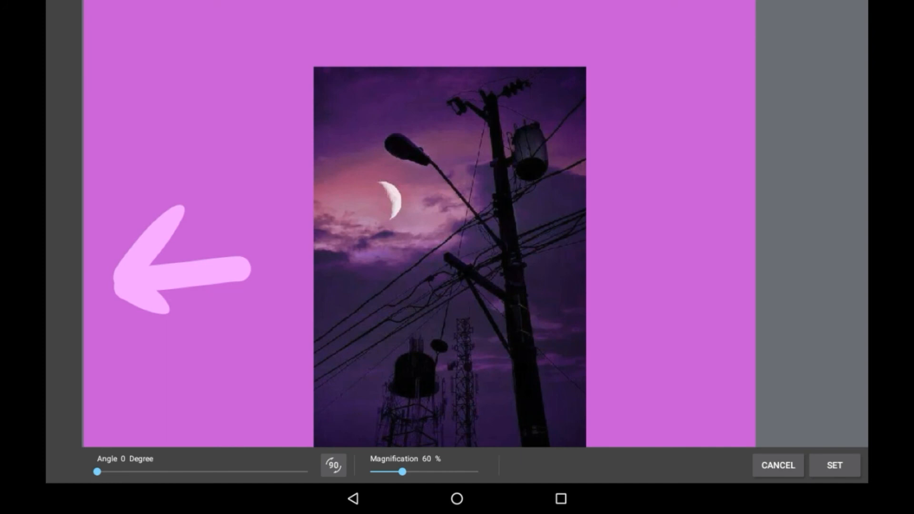
drag(402, 472, 401, 471)
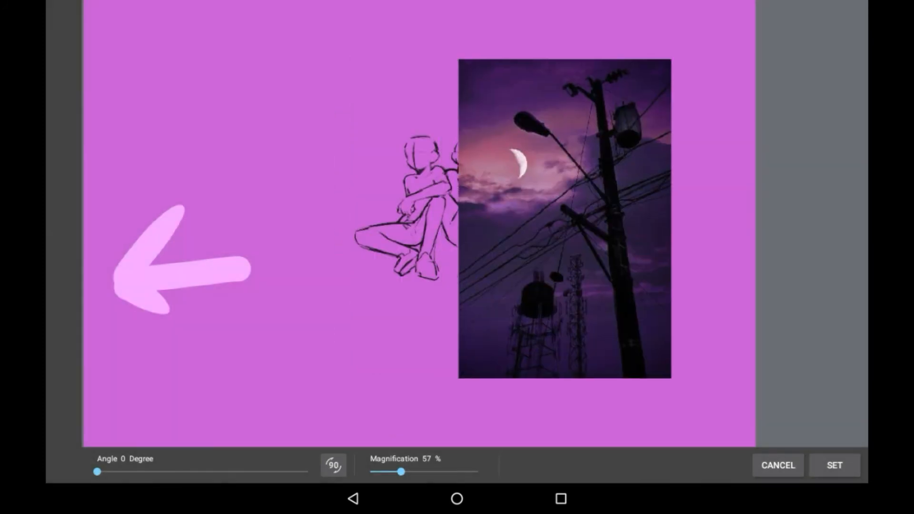
click(834, 465)
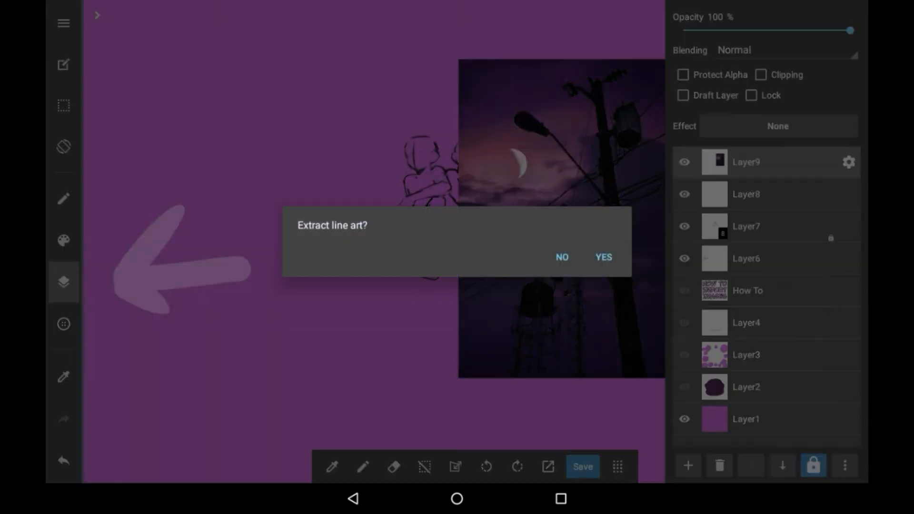
click(603, 257)
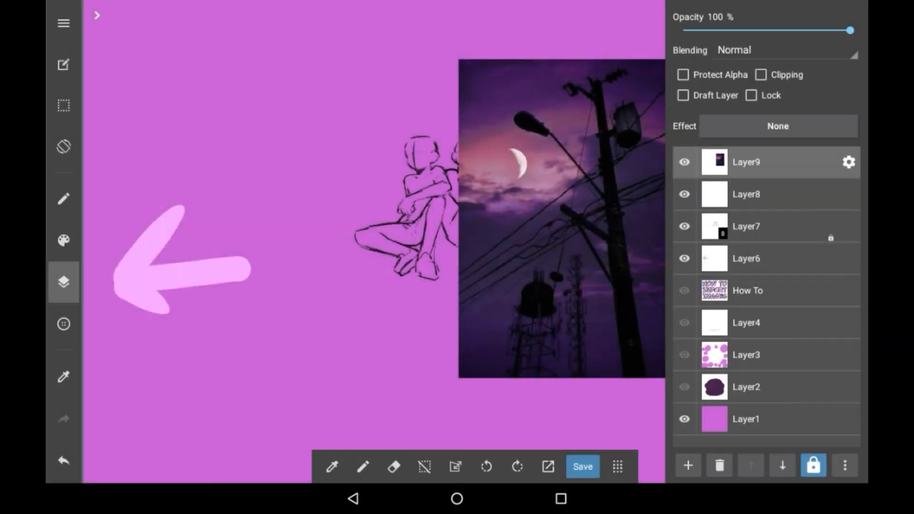